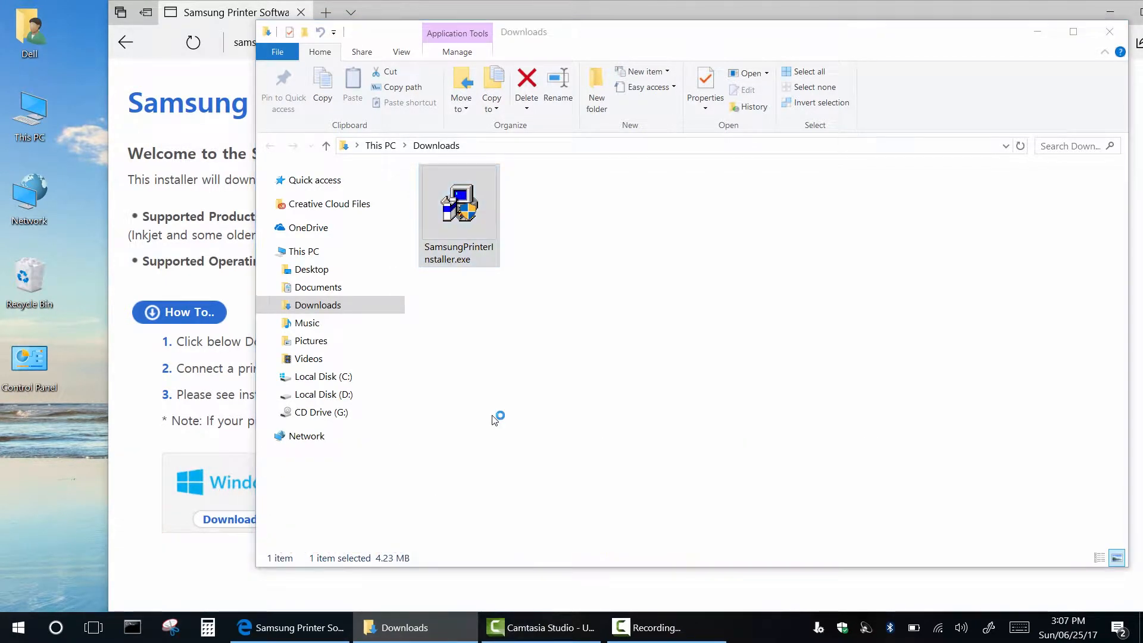
- Launch SamsungPrinterInstaller.exe and accept the installation agreements
{"action": "double_click", "coordinate": [459, 204]}
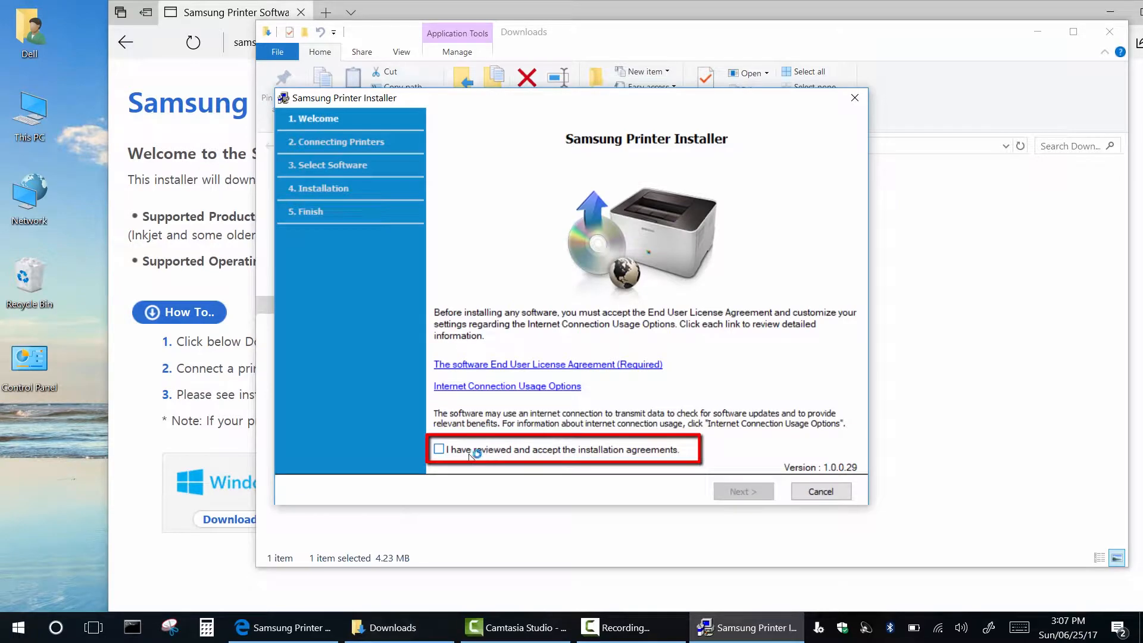
{"action": "left_click", "coordinate": [440, 449]}
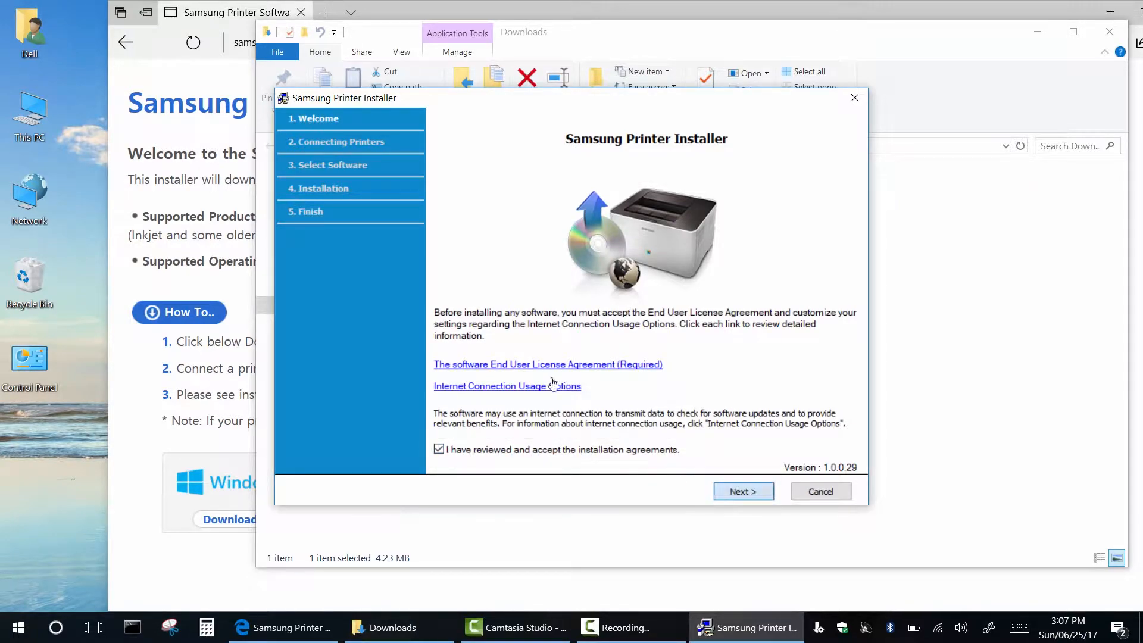
{"action": "left_click", "coordinate": [743, 491]}
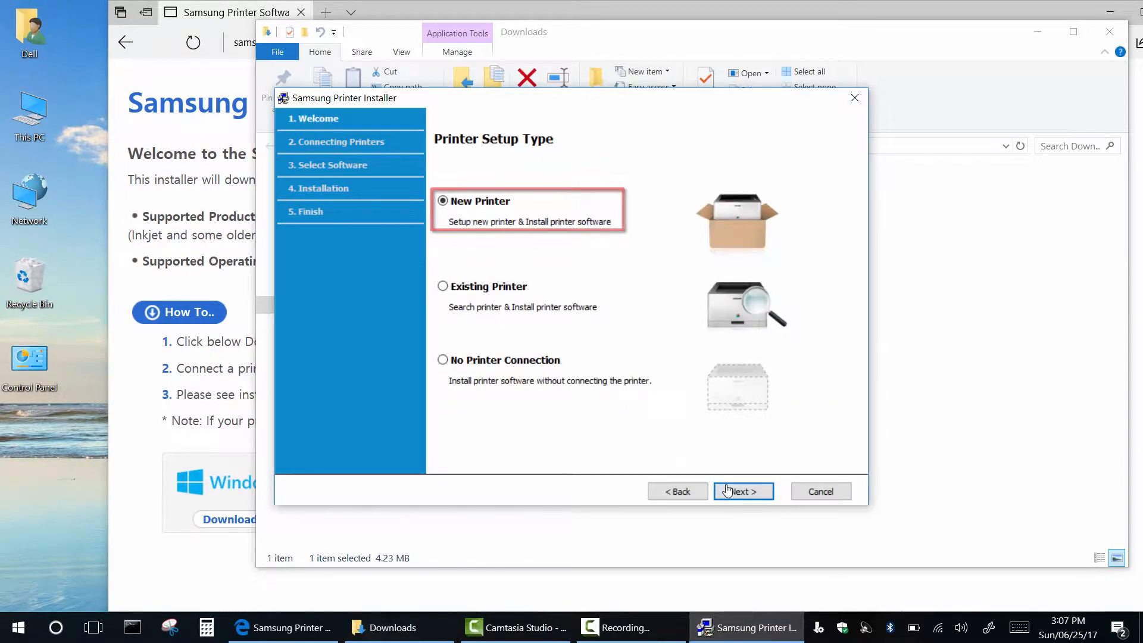
- Choose a new printer setup with Wireless as the connection type
{"action": "left_click", "coordinate": [742, 490]}
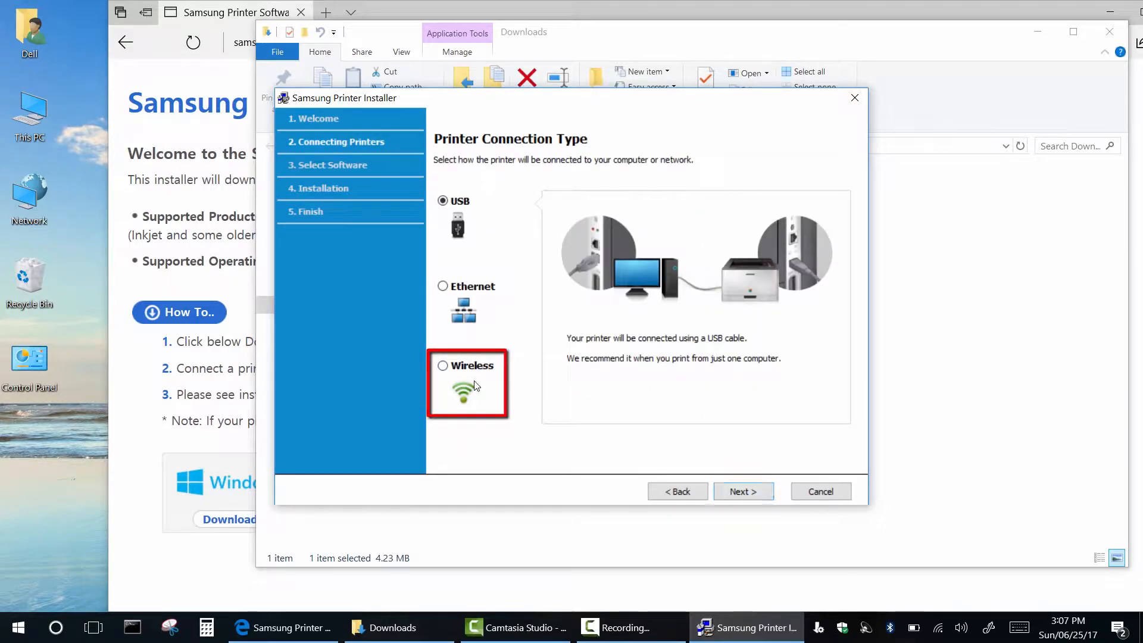
{"action": "left_click", "coordinate": [443, 365]}
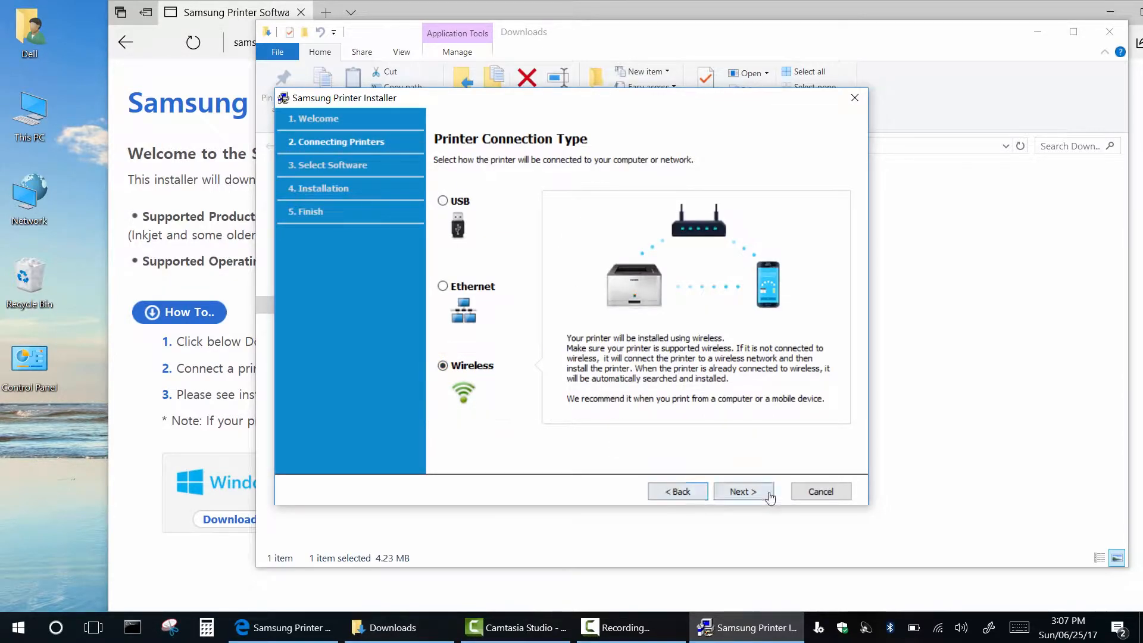
{"action": "left_click", "coordinate": [742, 491]}
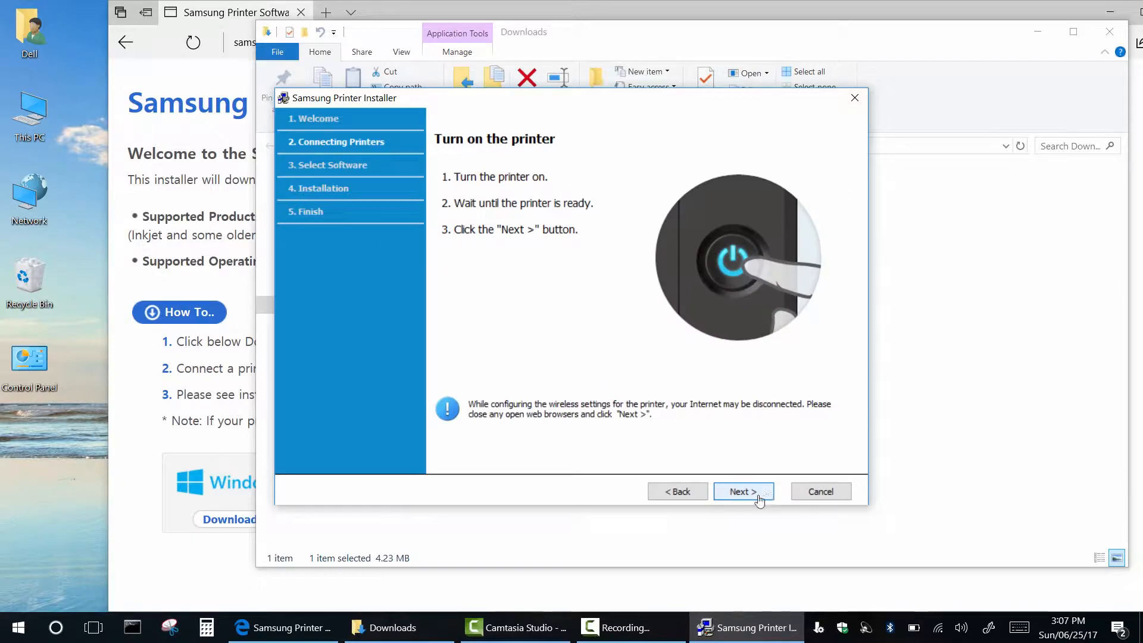
- Acknowledge the failed wireless check and continue with the USB cable to the network list
{"action": "left_click", "coordinate": [742, 490]}
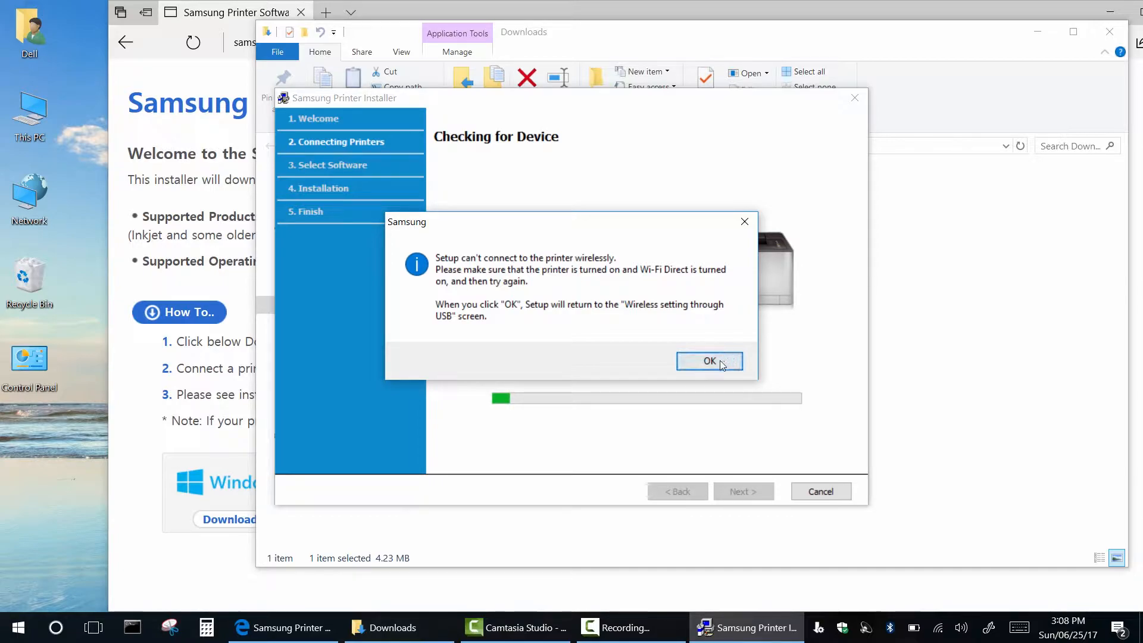
{"action": "mouse_move", "coordinate": [552, 284]}
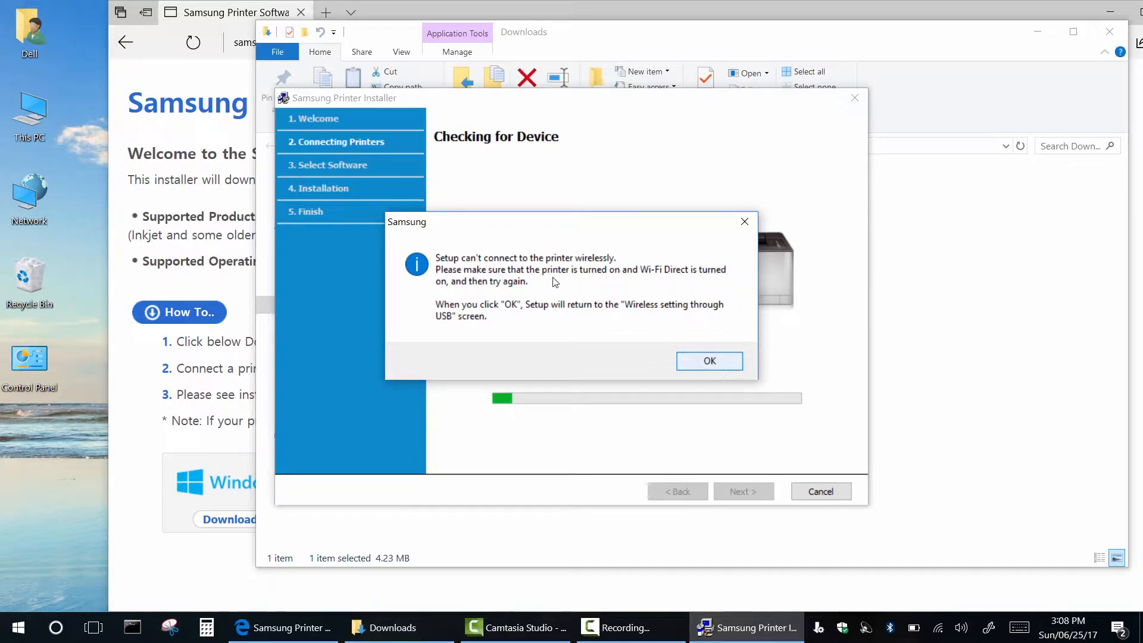
{"action": "left_click", "coordinate": [707, 361]}
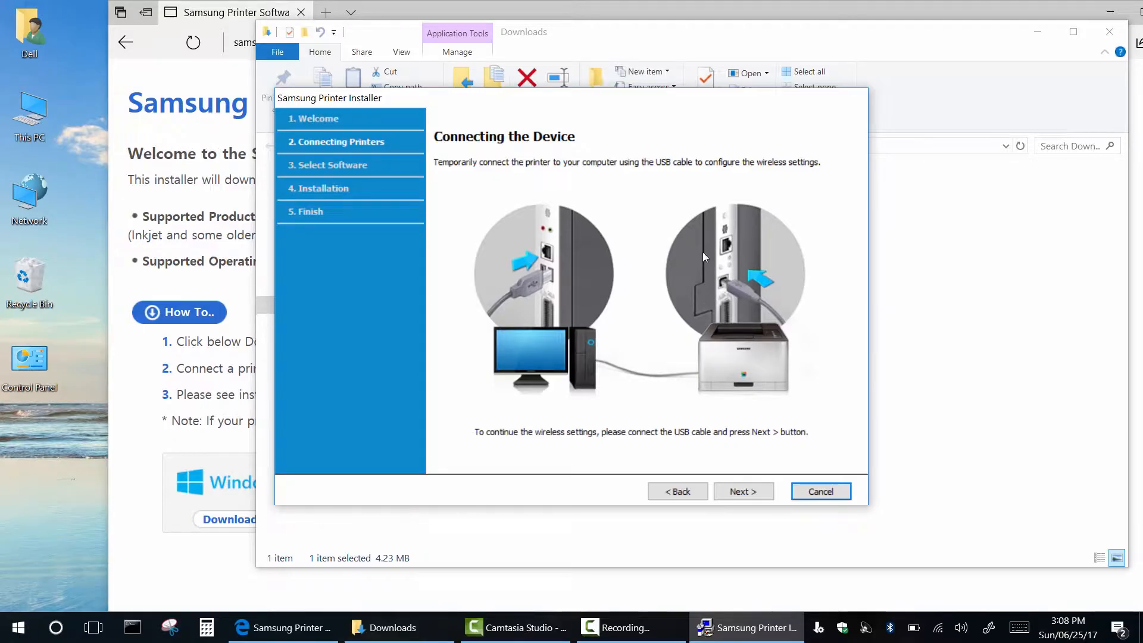
{"action": "left_click", "coordinate": [743, 490]}
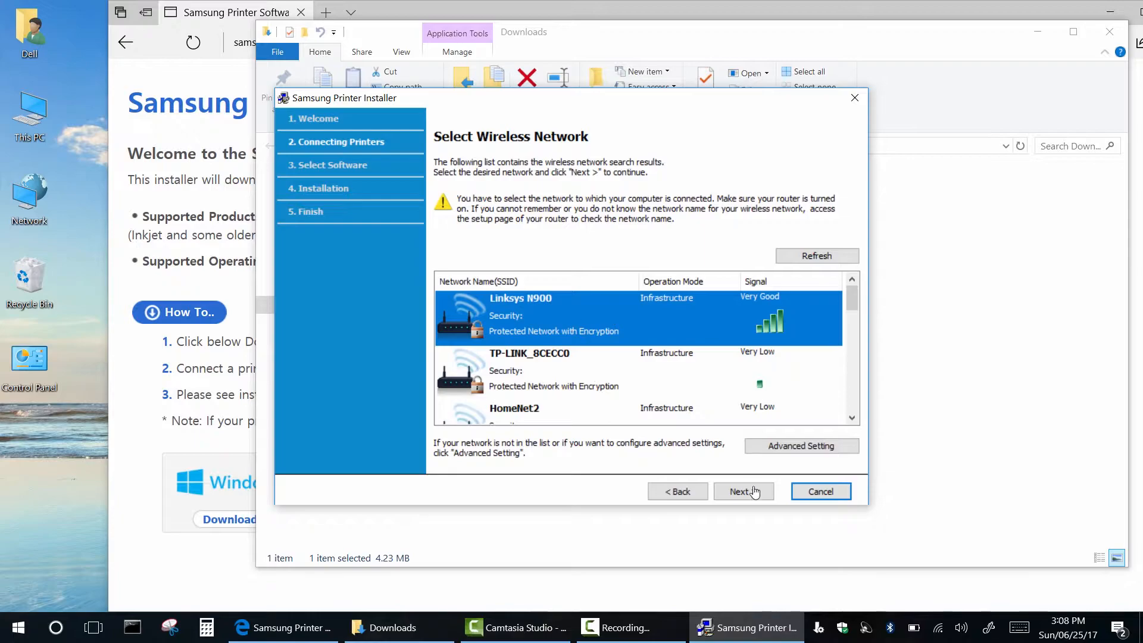
- Select Linksys N900 and submit its network password, getting an invalid-security failure
{"action": "left_click", "coordinate": [743, 491]}
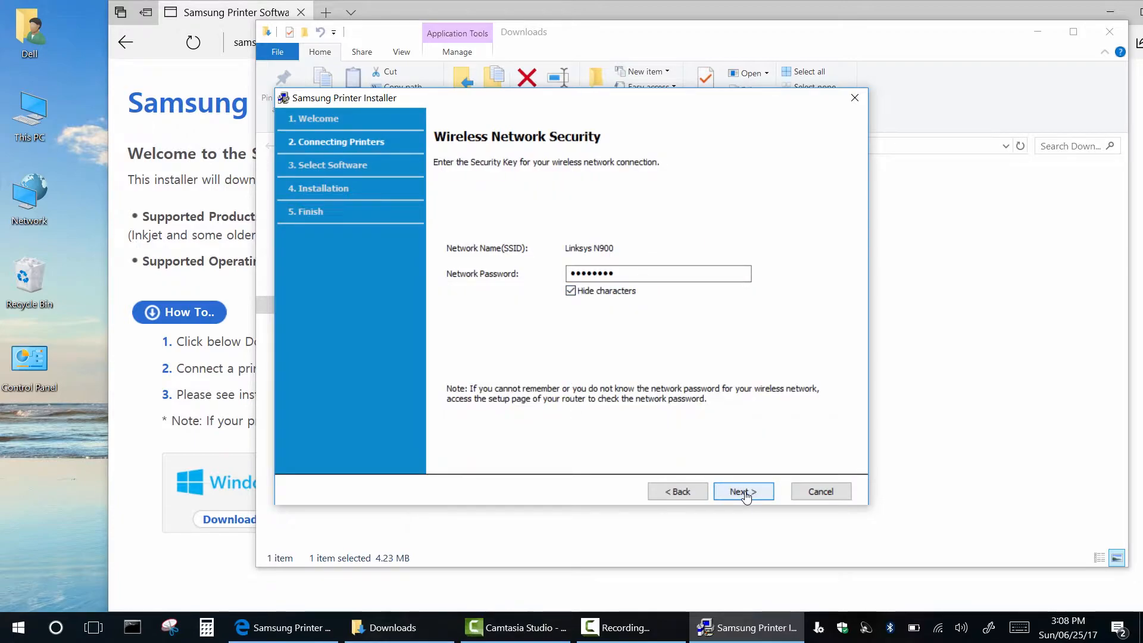
{"action": "left_click", "coordinate": [743, 491]}
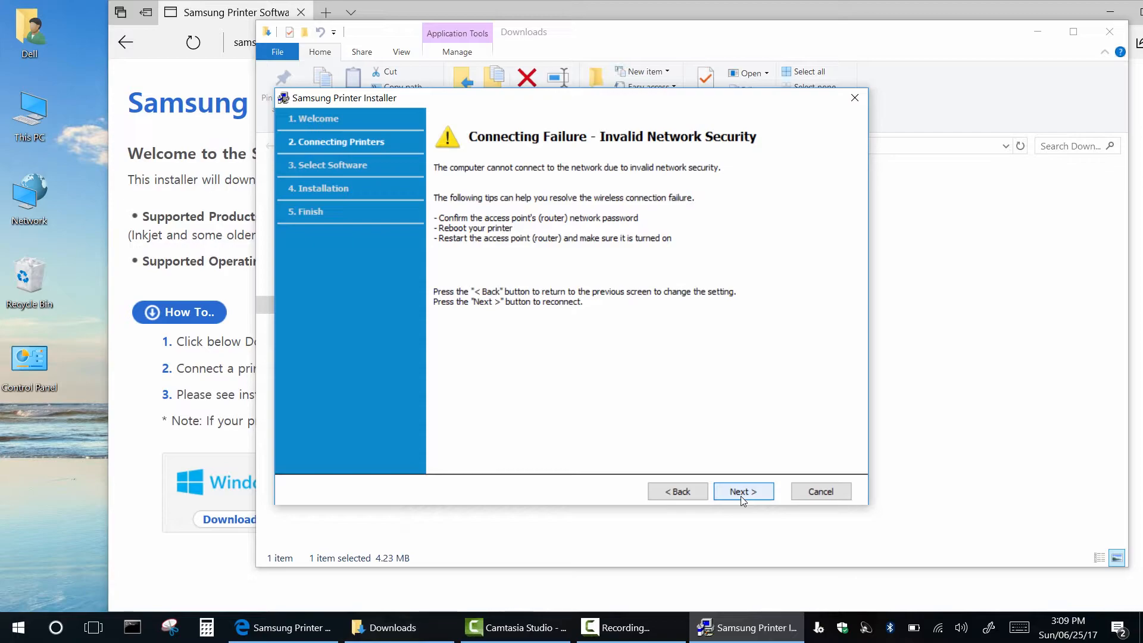
{"action": "mouse_move", "coordinate": [699, 516]}
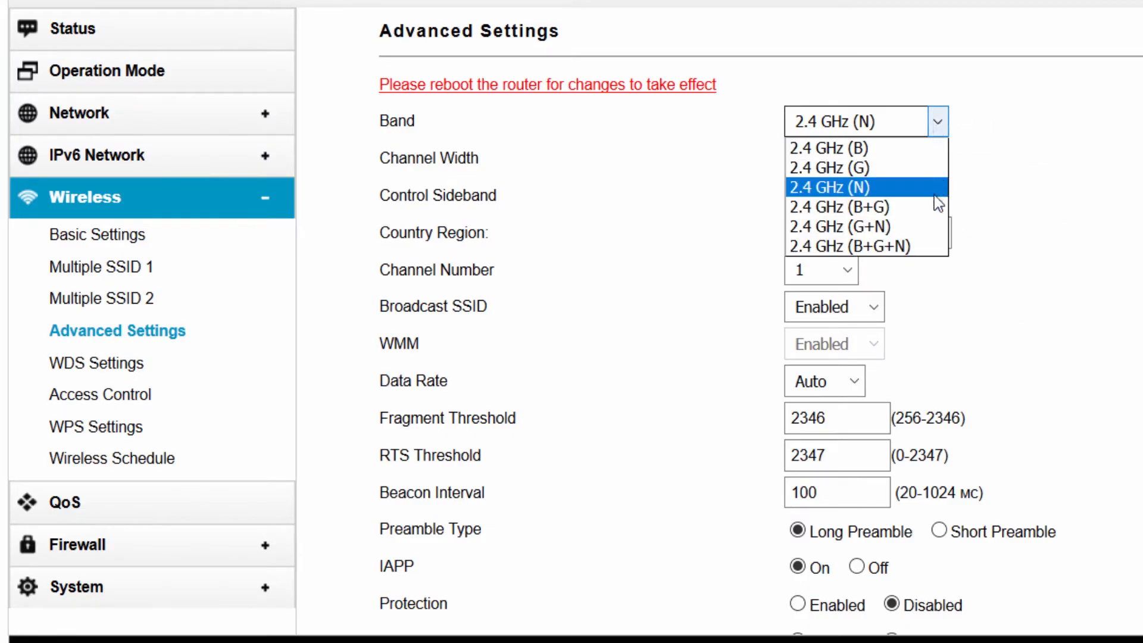
- Set the router's wireless band to 2.4 GHz (B+G+N) in Advanced Settings
{"action": "left_click", "coordinate": [850, 246]}
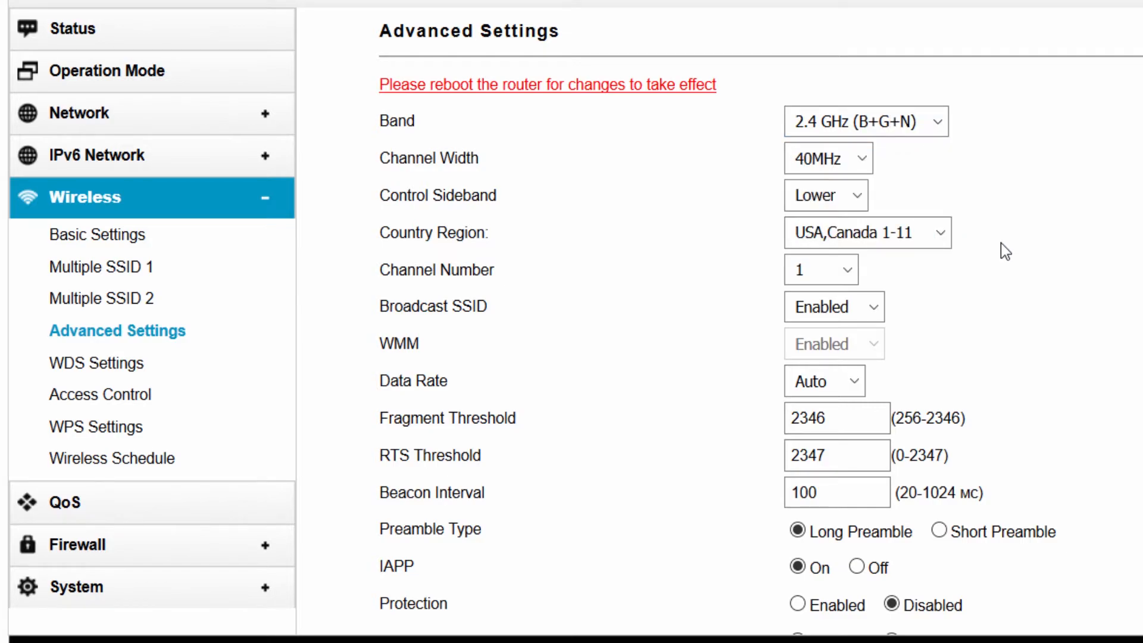
{"action": "scroll", "scroll_direction": "down", "scroll_amount": 3}
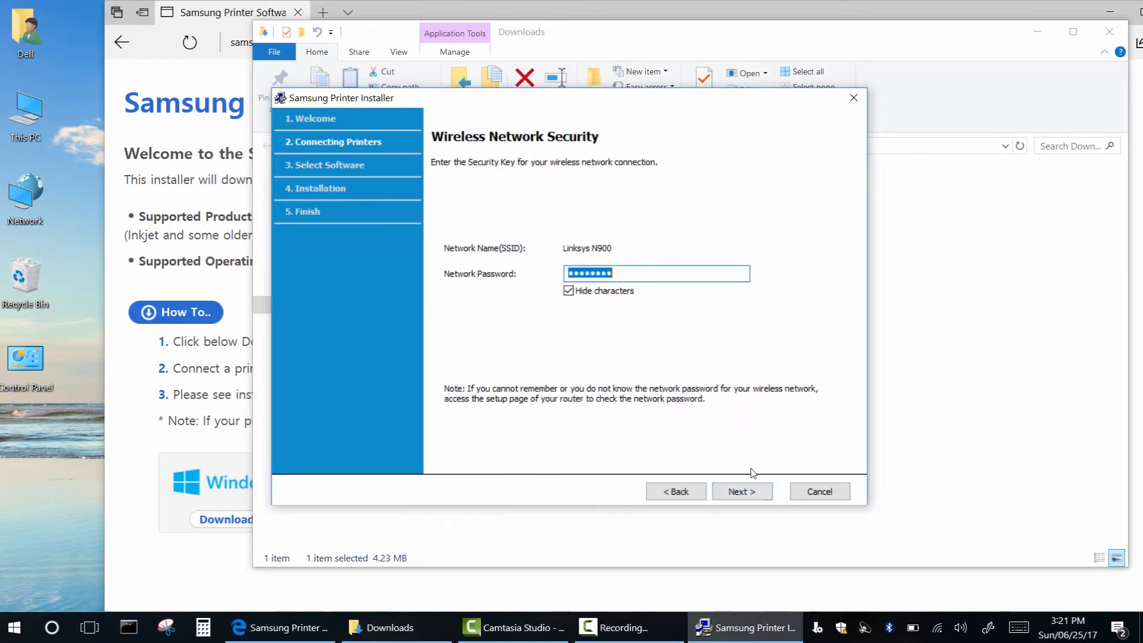
- Resubmit the password, joining Linksys N900 at 192.168.1.12, and pass the settings summary
{"action": "left_click", "coordinate": [742, 491]}
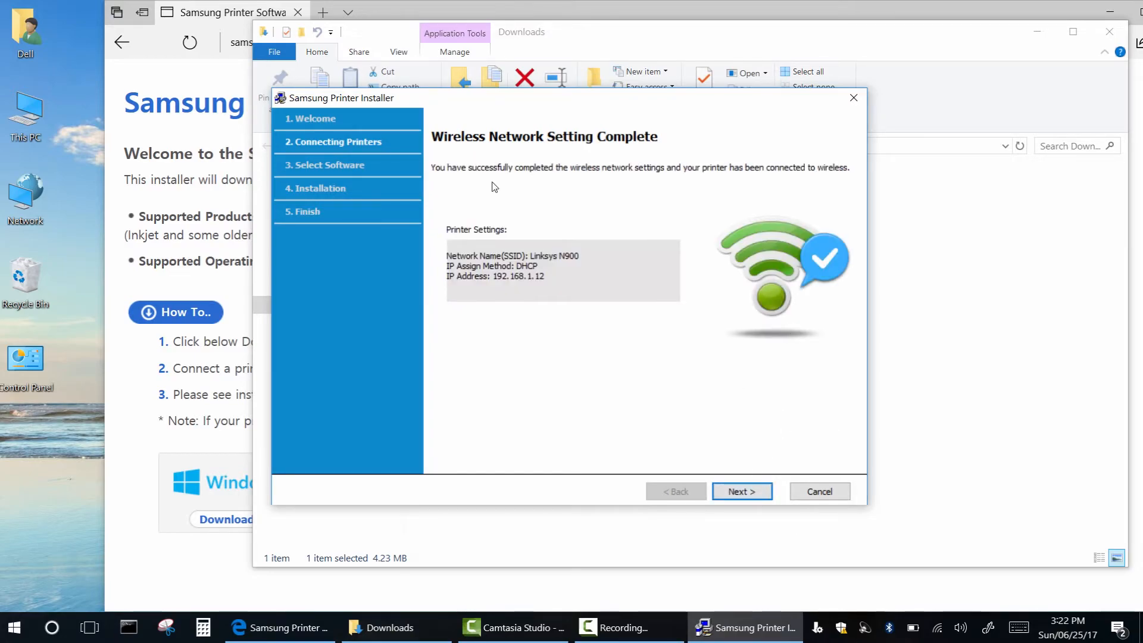
{"action": "mouse_move", "coordinate": [636, 378]}
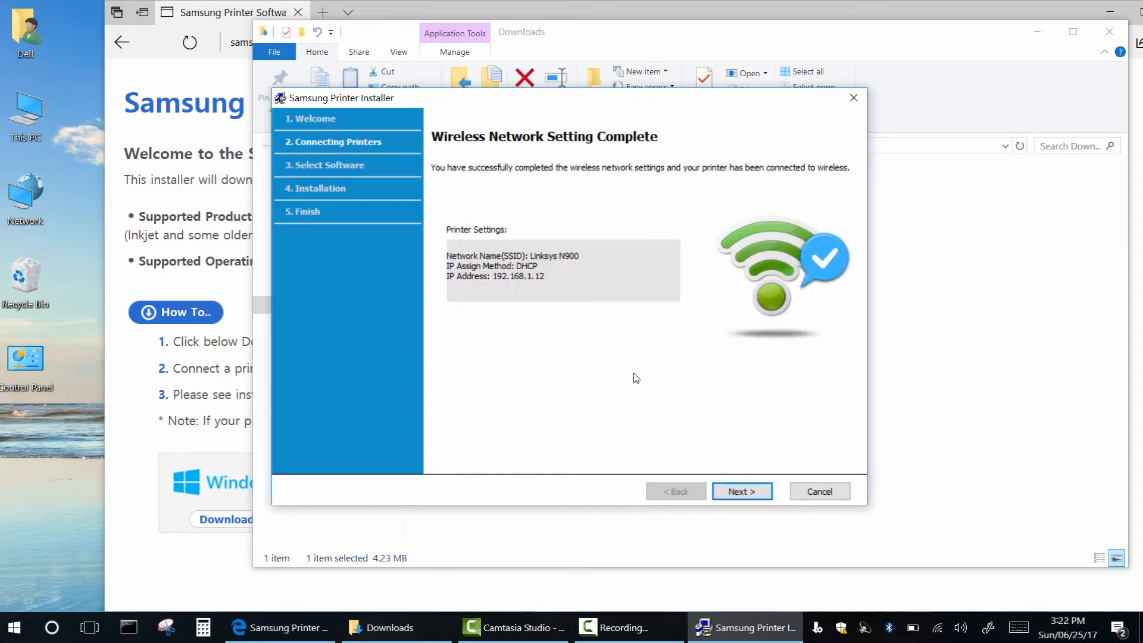
{"action": "mouse_move", "coordinate": [741, 491]}
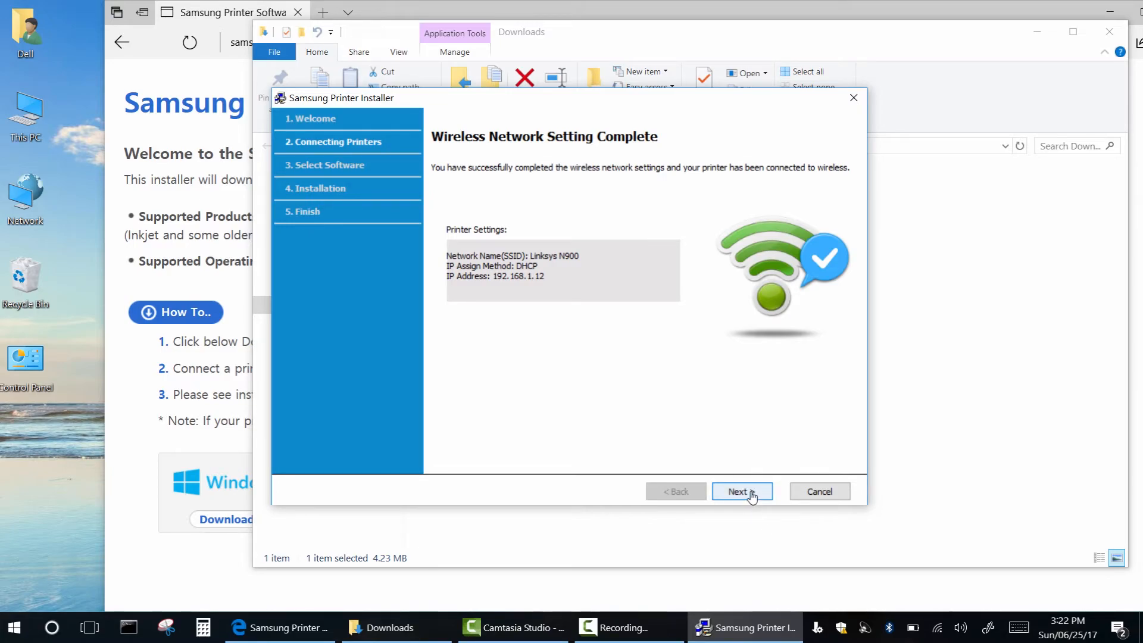
{"action": "left_click", "coordinate": [741, 491]}
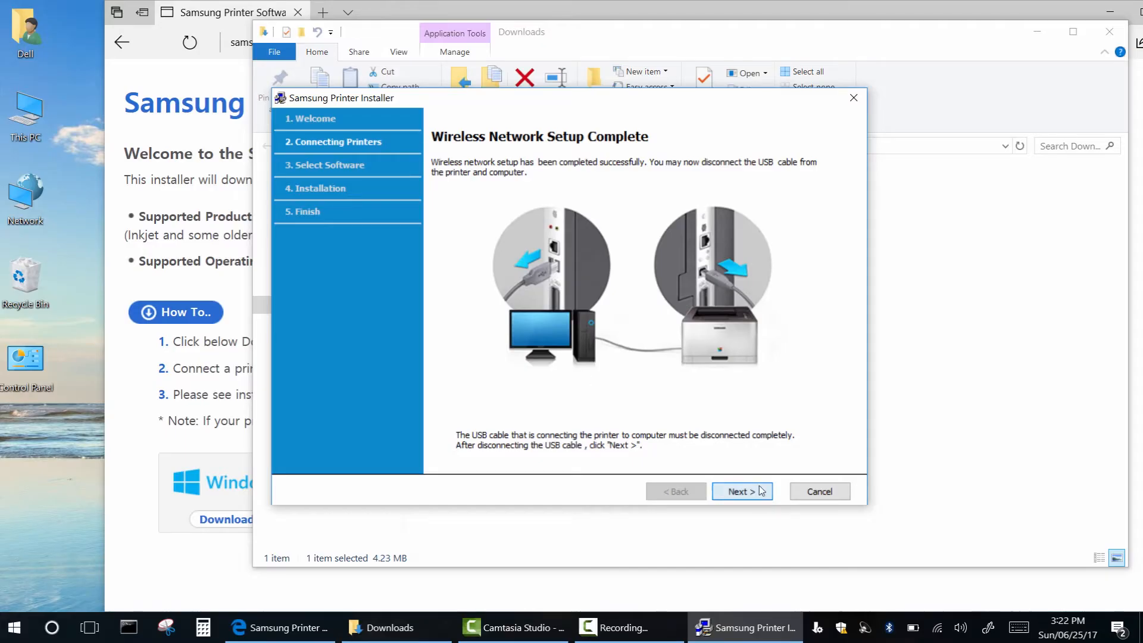